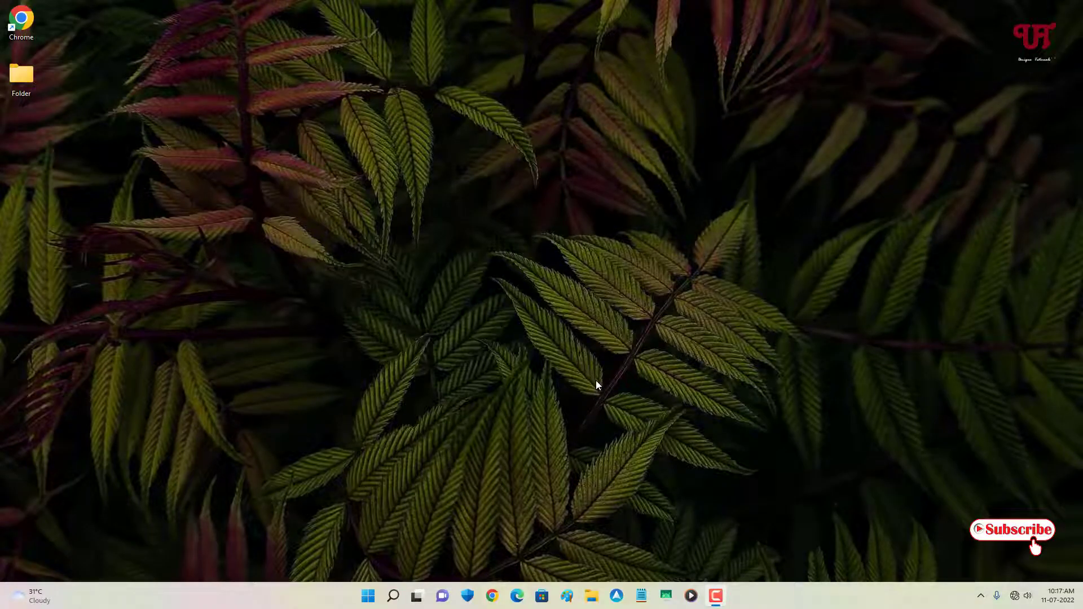
mouse_move(602, 298)
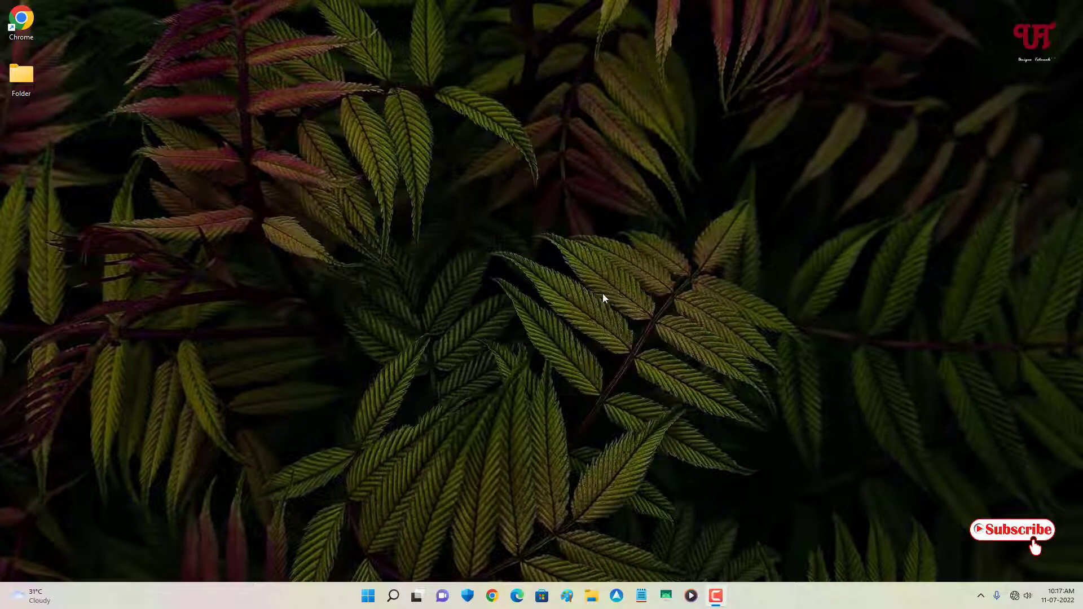
mouse_move(455, 305)
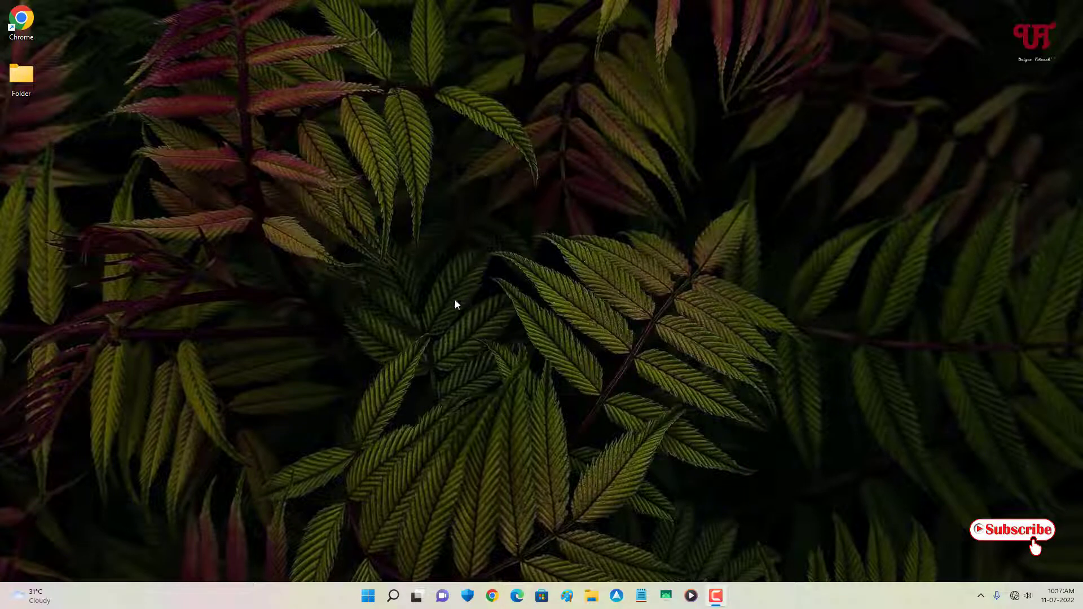
mouse_move(442, 332)
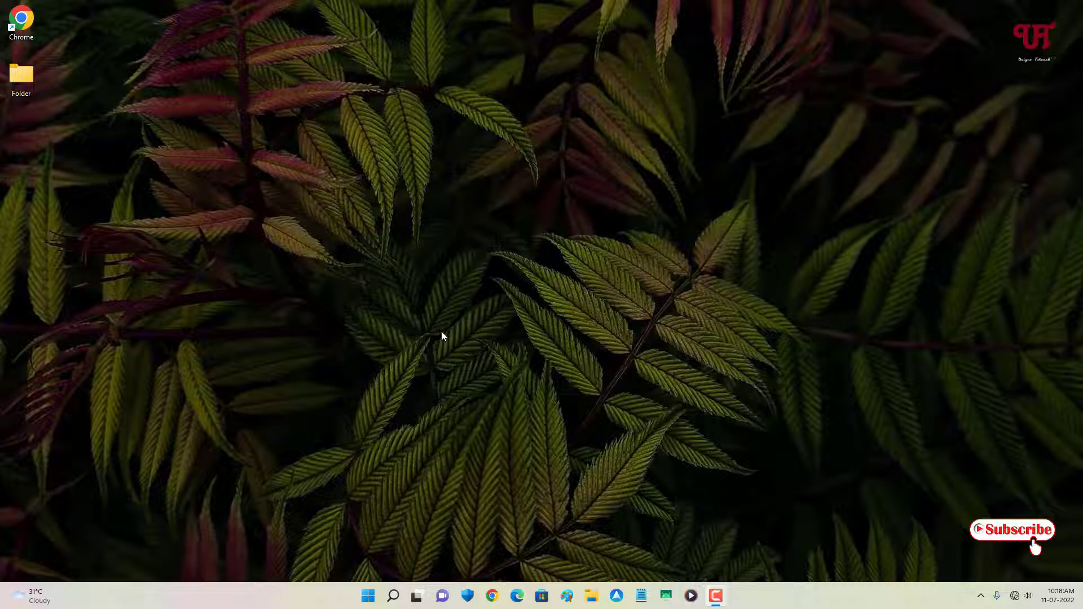
mouse_move(597, 298)
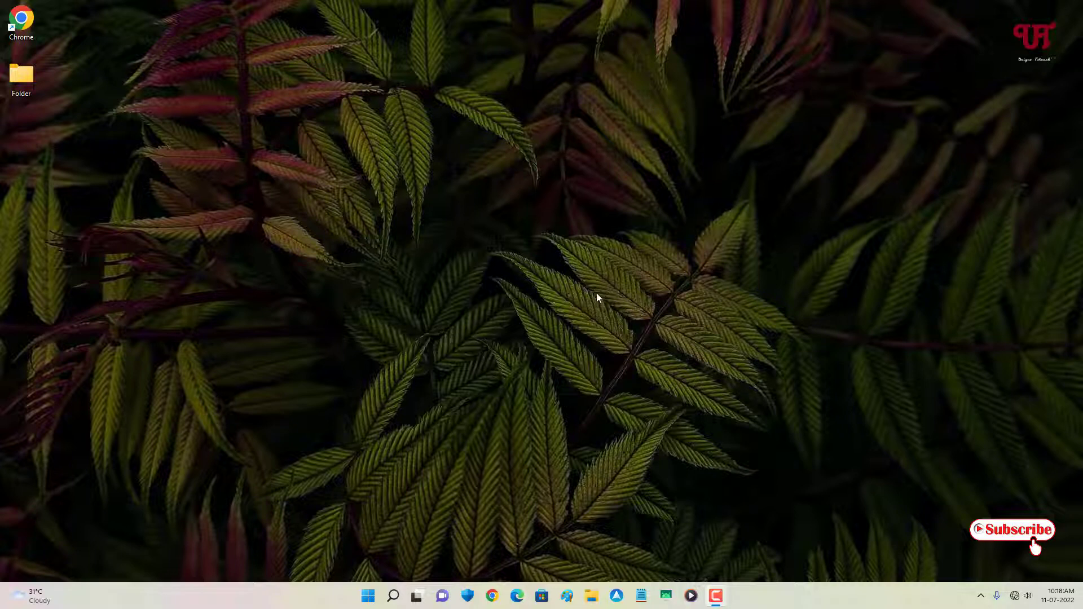
mouse_move(359, 259)
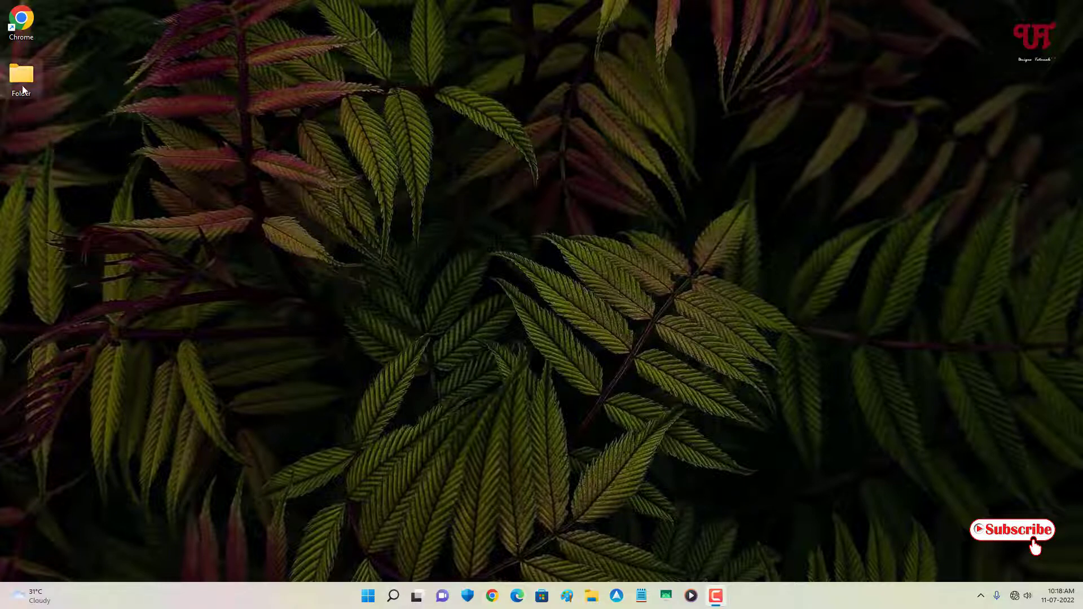
mouse_move(20, 20)
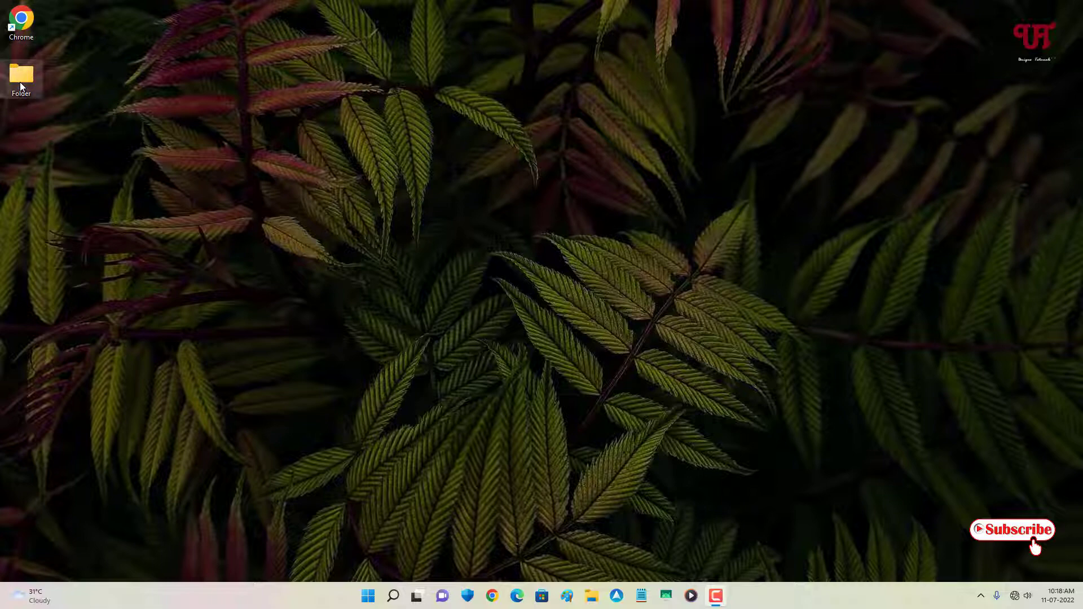
Show the full list of context-menu actions for the desktop Folder icon
right_click(20, 76)
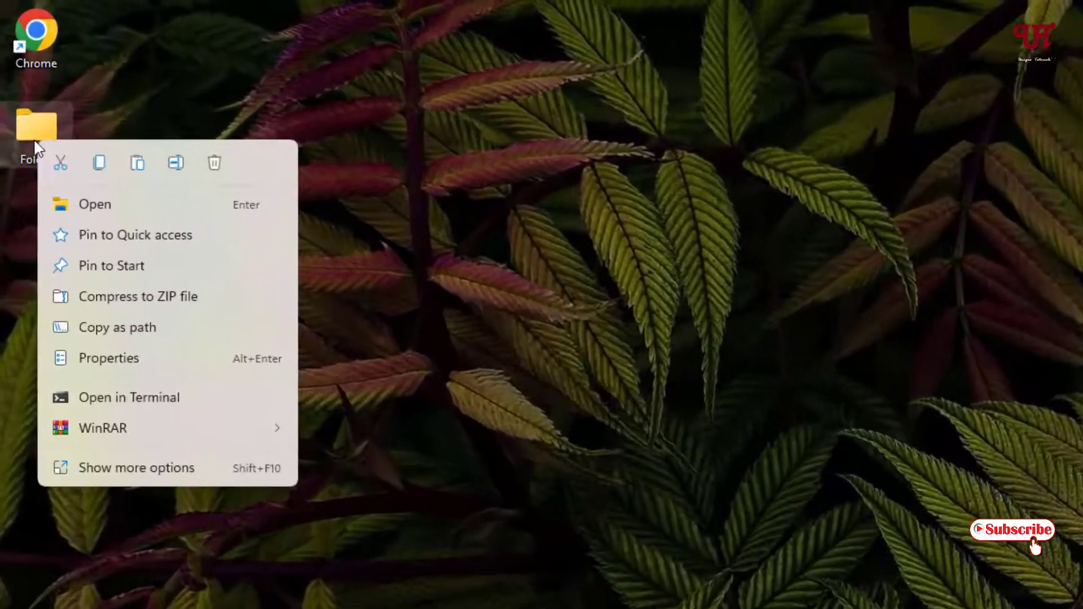
mouse_move(149, 494)
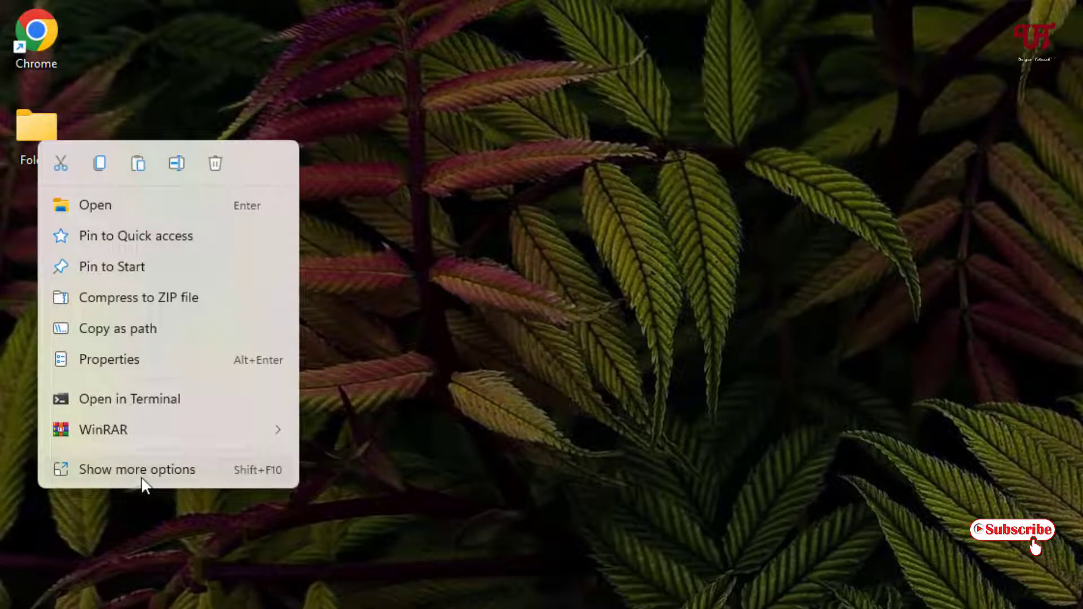
click(137, 469)
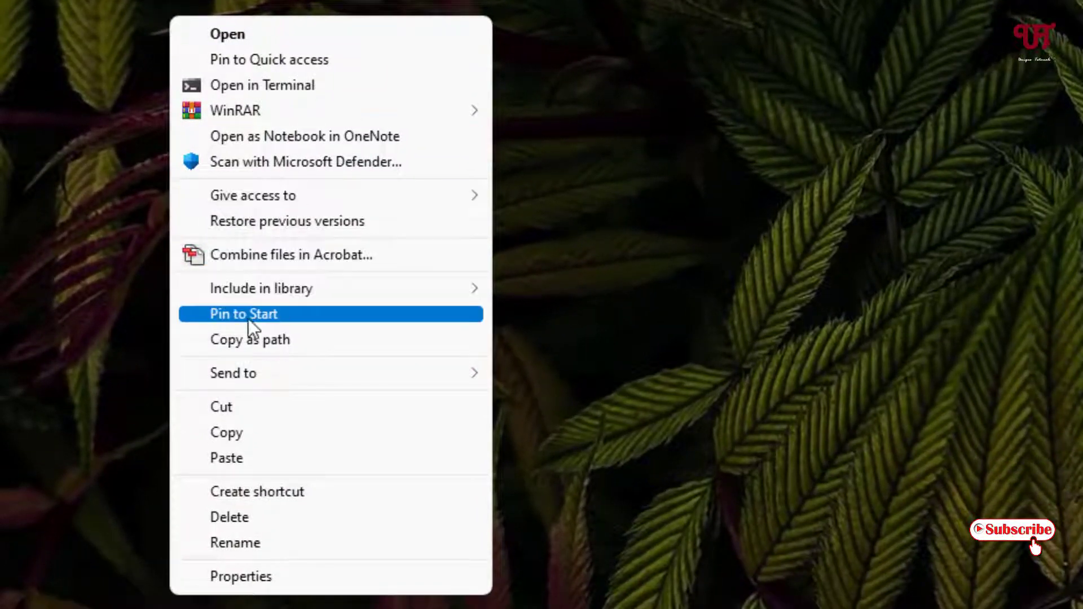
mouse_move(232, 373)
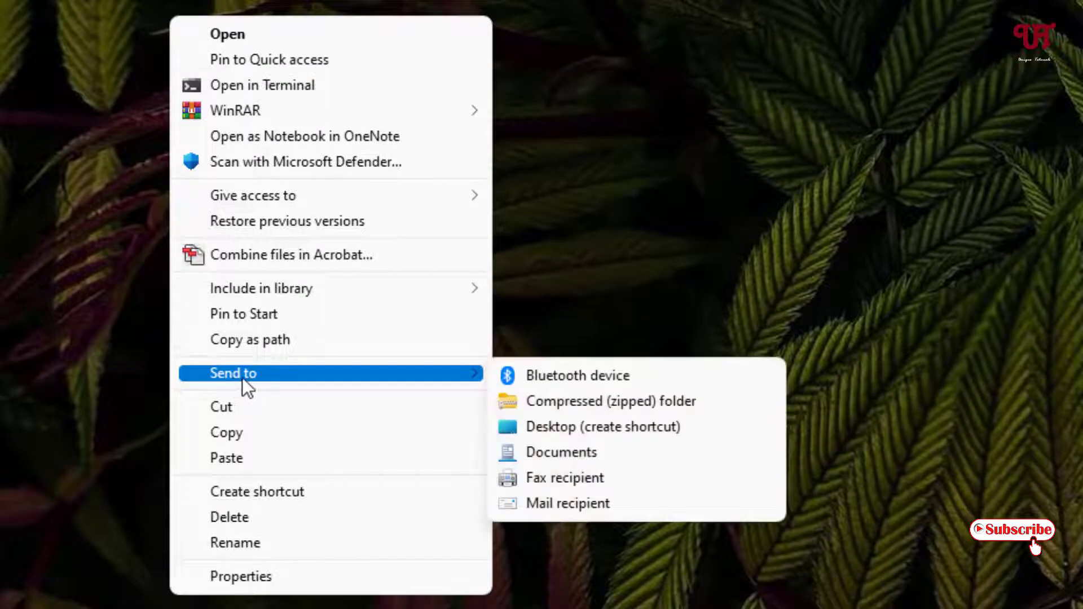
mouse_move(352, 384)
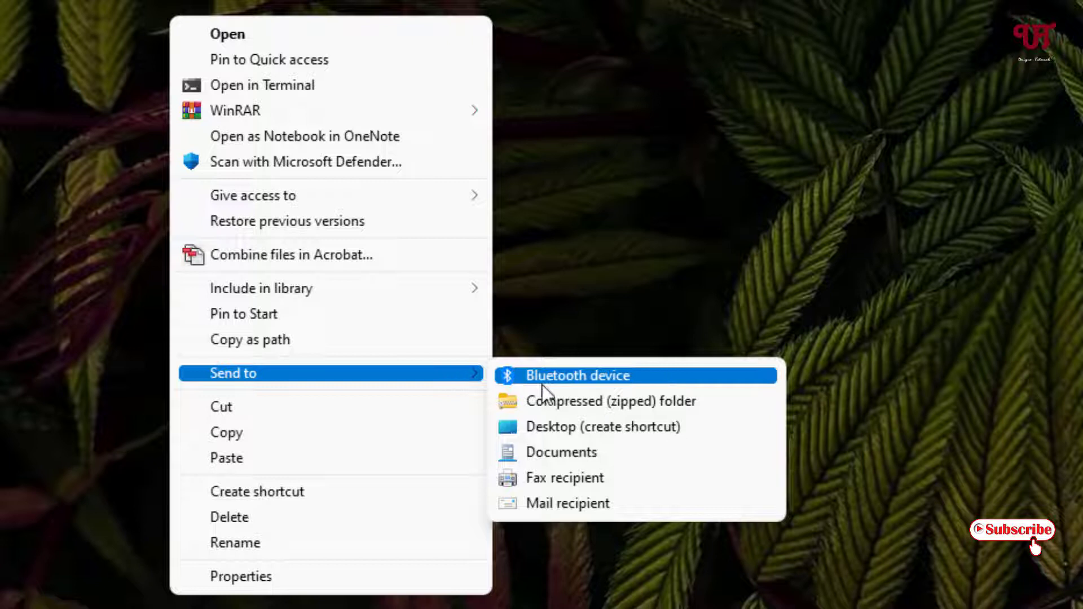
mouse_move(583, 477)
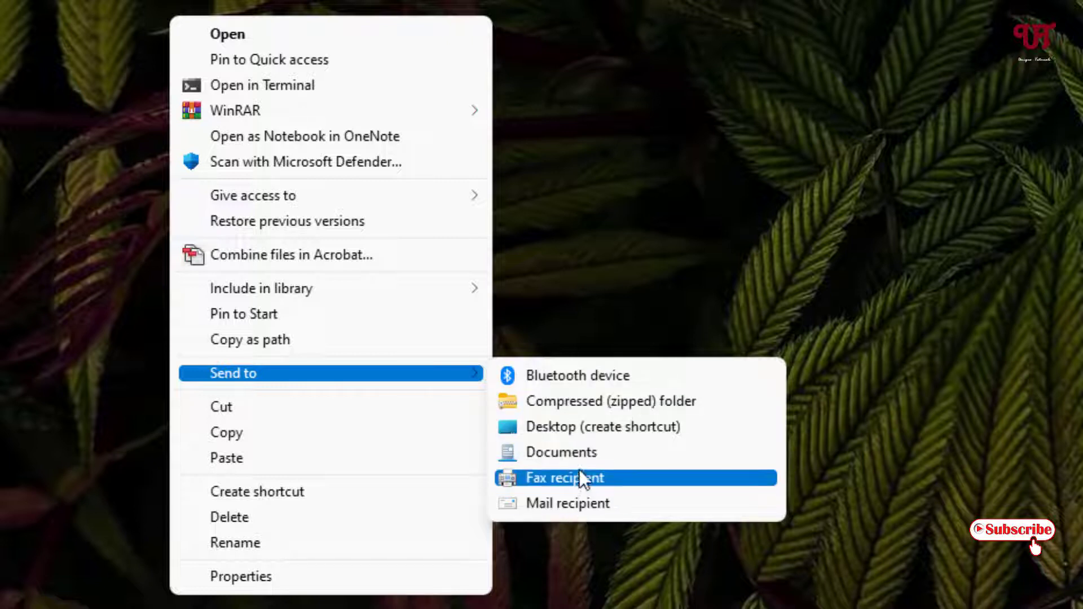
mouse_move(578, 374)
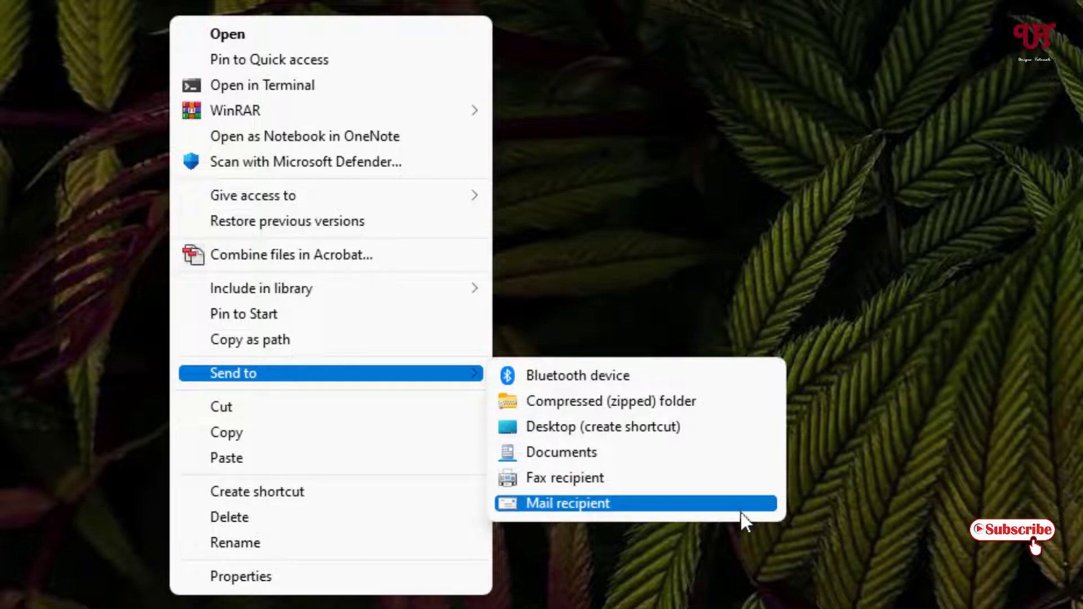
mouse_move(577, 375)
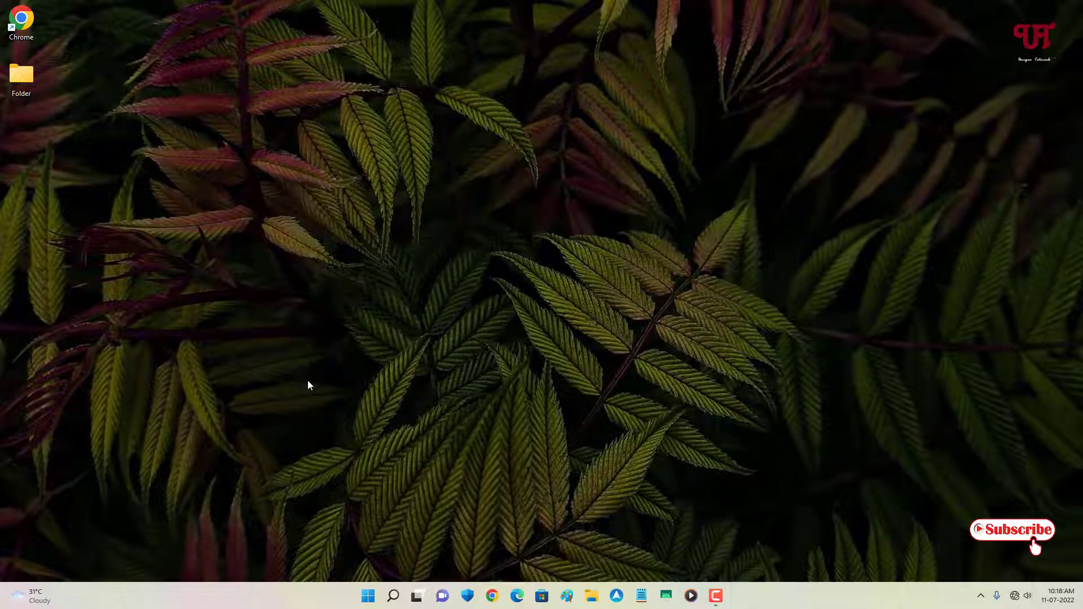
Run shell:sendto from the Run dialog to open the SendTo folder
key(Win+r)
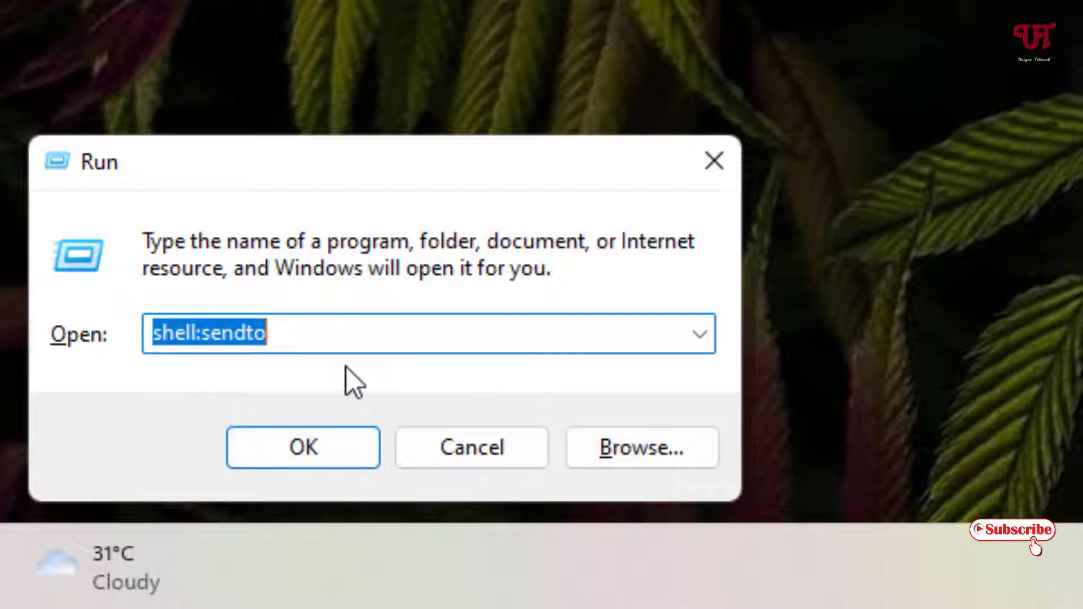
click(303, 447)
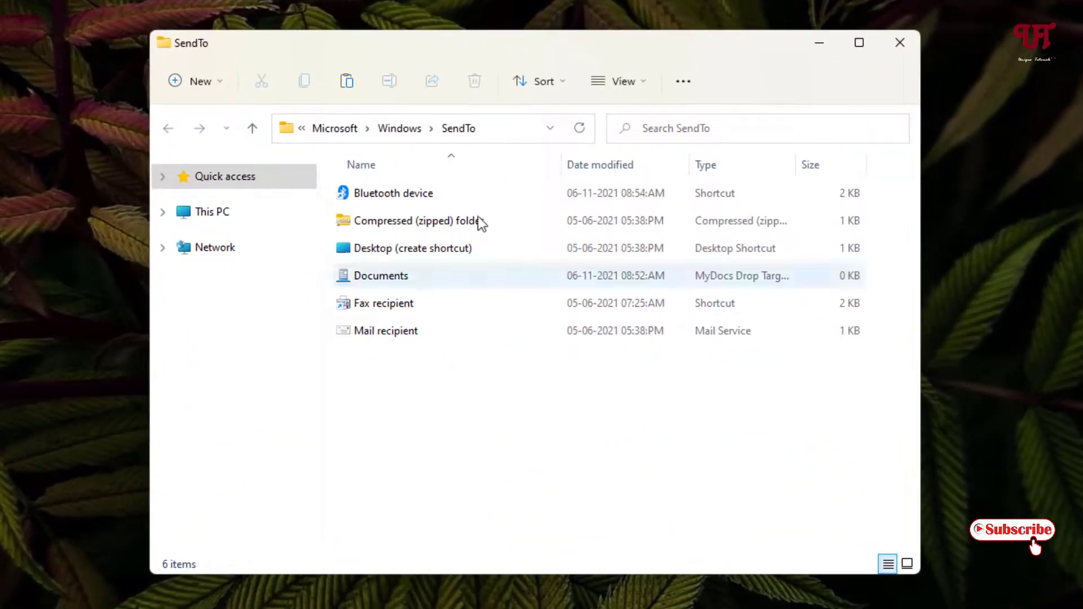
Select the Mail recipient shortcut in SendTo and show its file actions
click(429, 371)
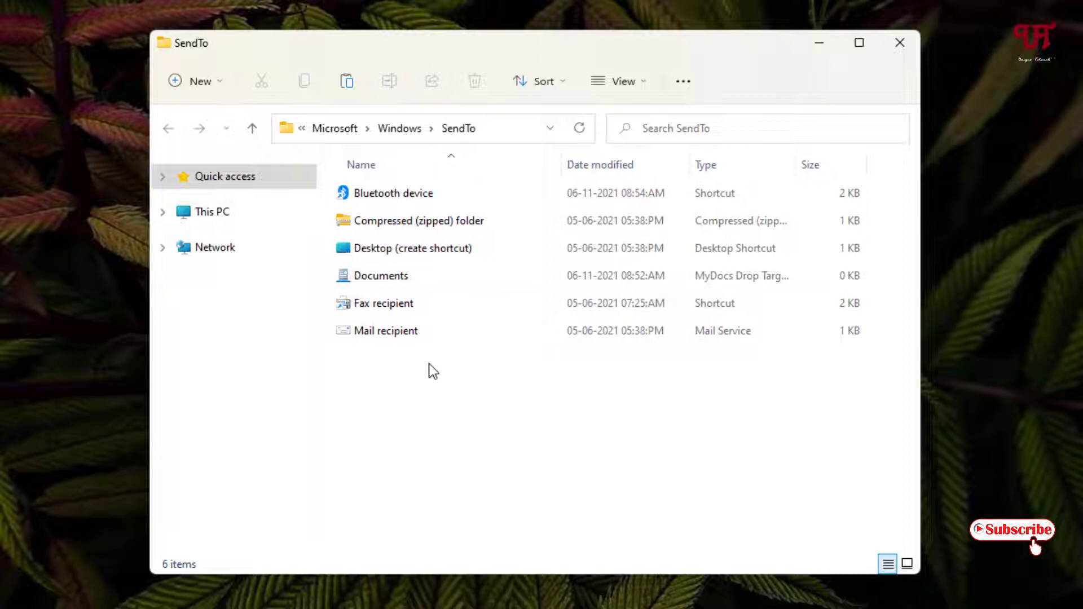
mouse_move(385, 331)
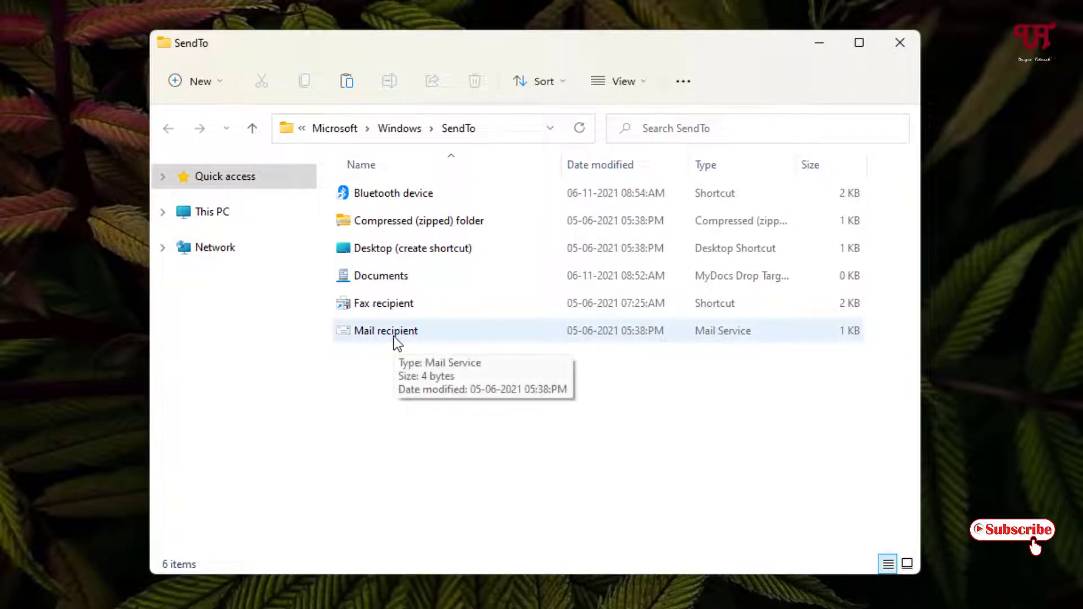
right_click(385, 330)
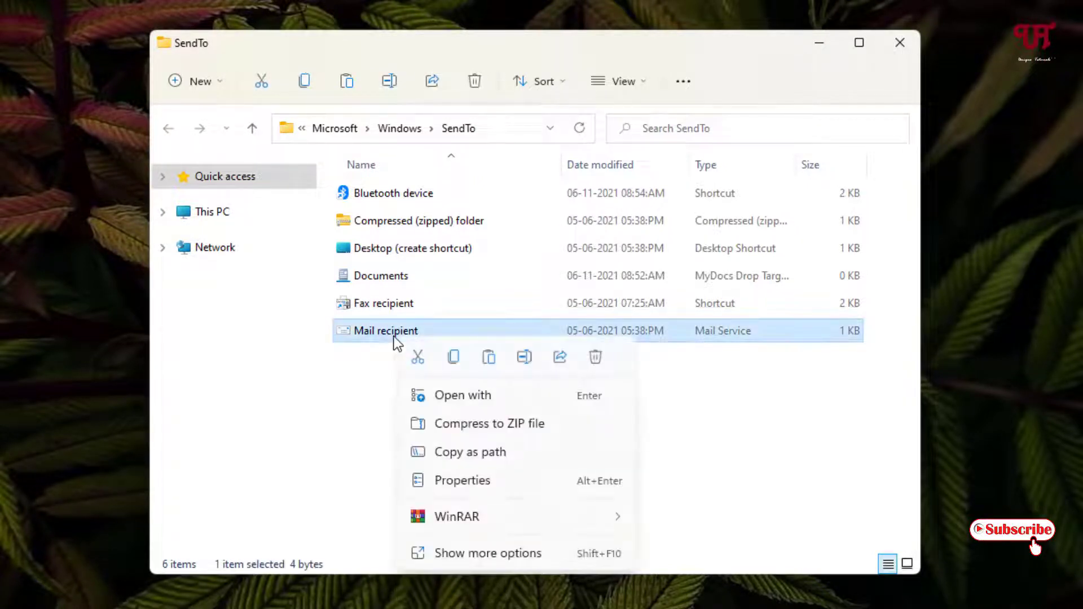
mouse_move(595, 358)
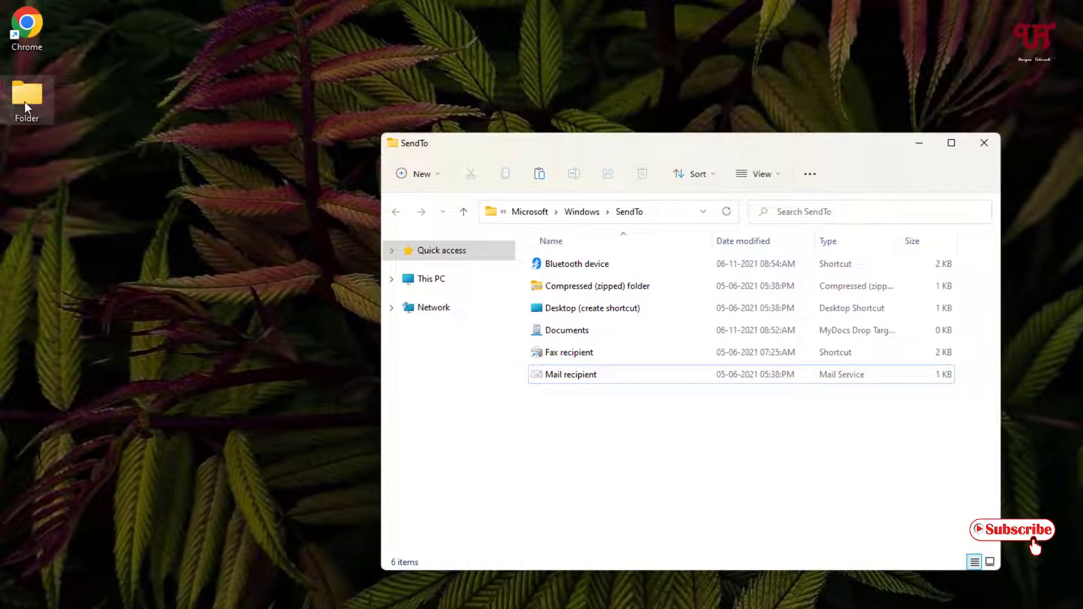
Copy the desktop Folder into SendTo, making seven items
right_click(26, 97)
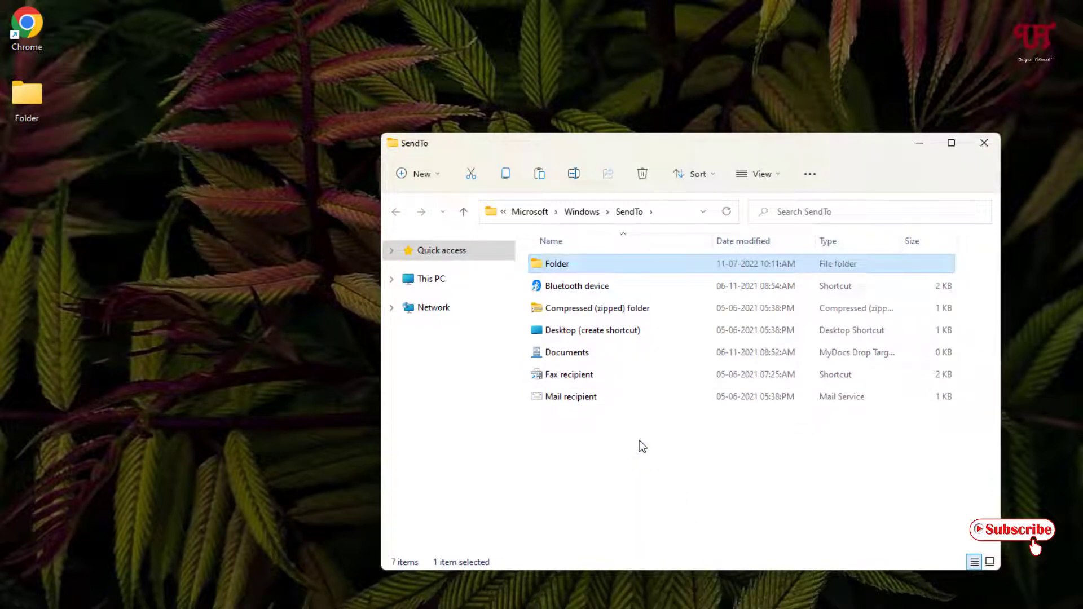
click(557, 454)
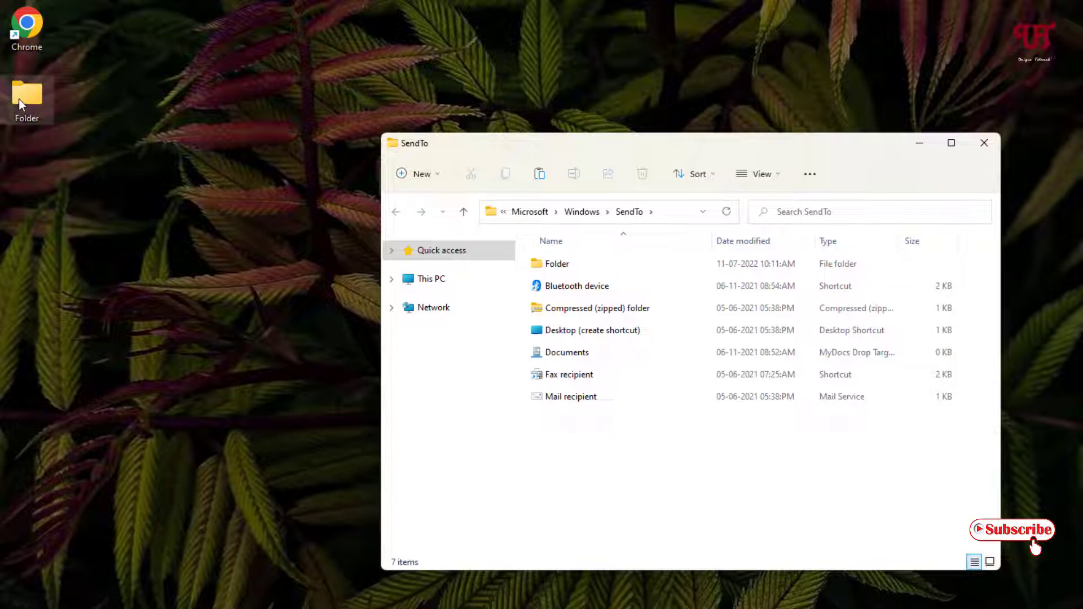
right_click(26, 97)
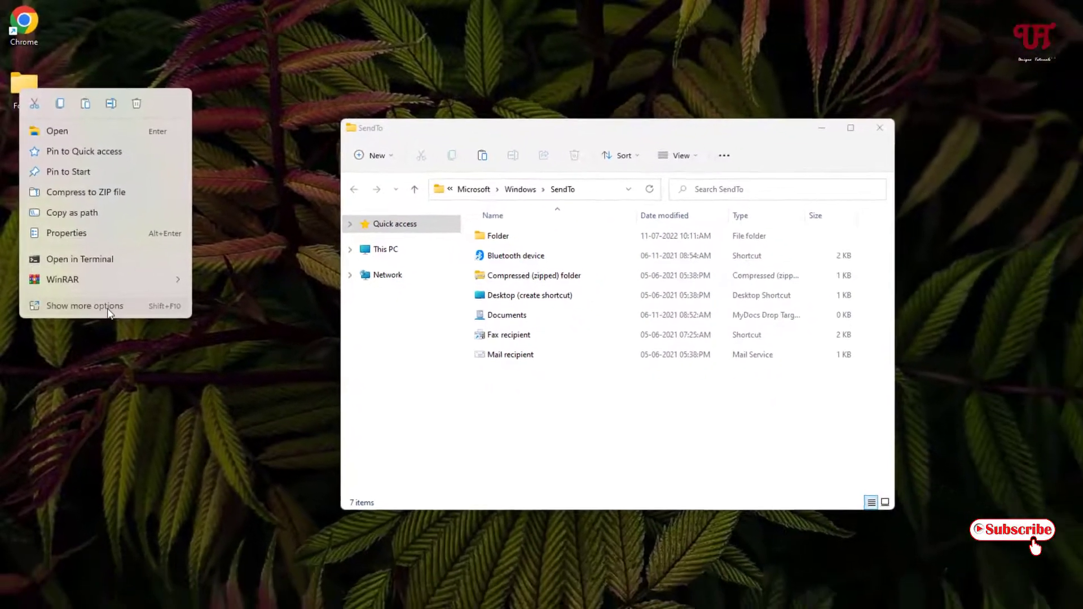
click(84, 306)
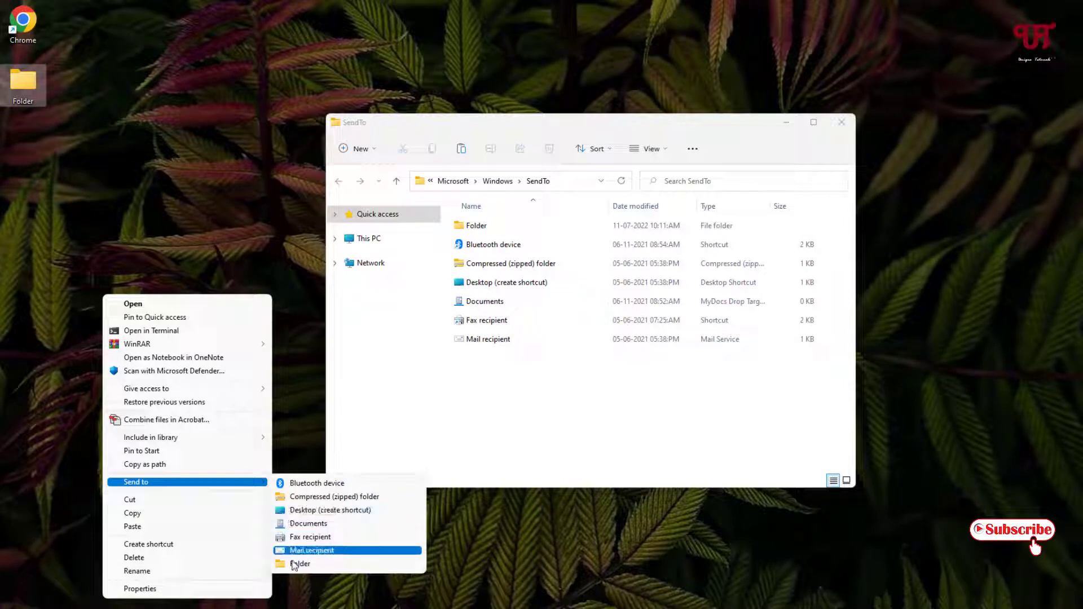
mouse_move(311, 563)
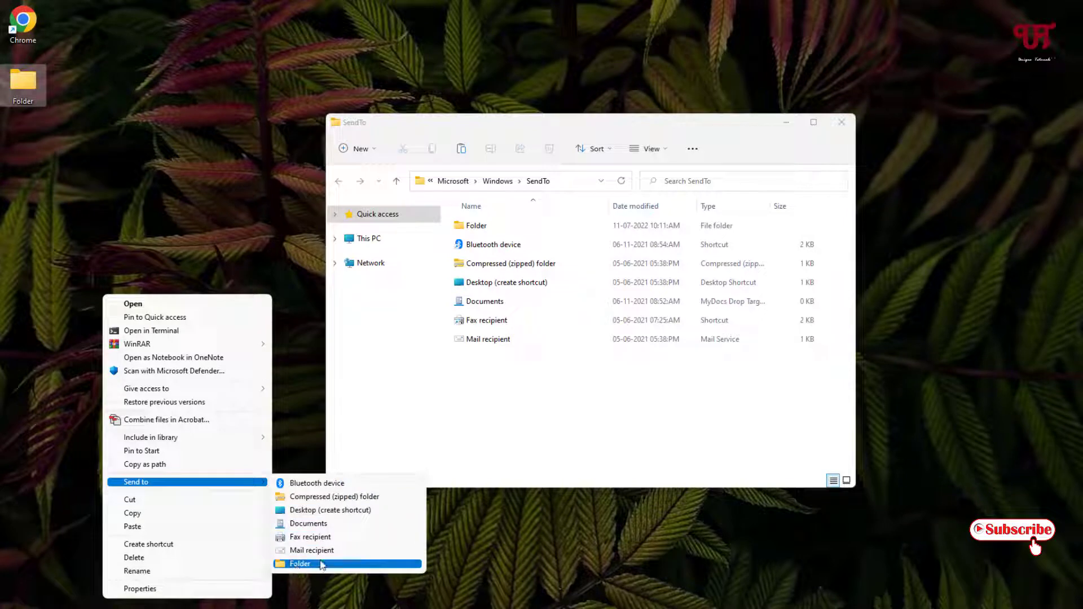
click(300, 564)
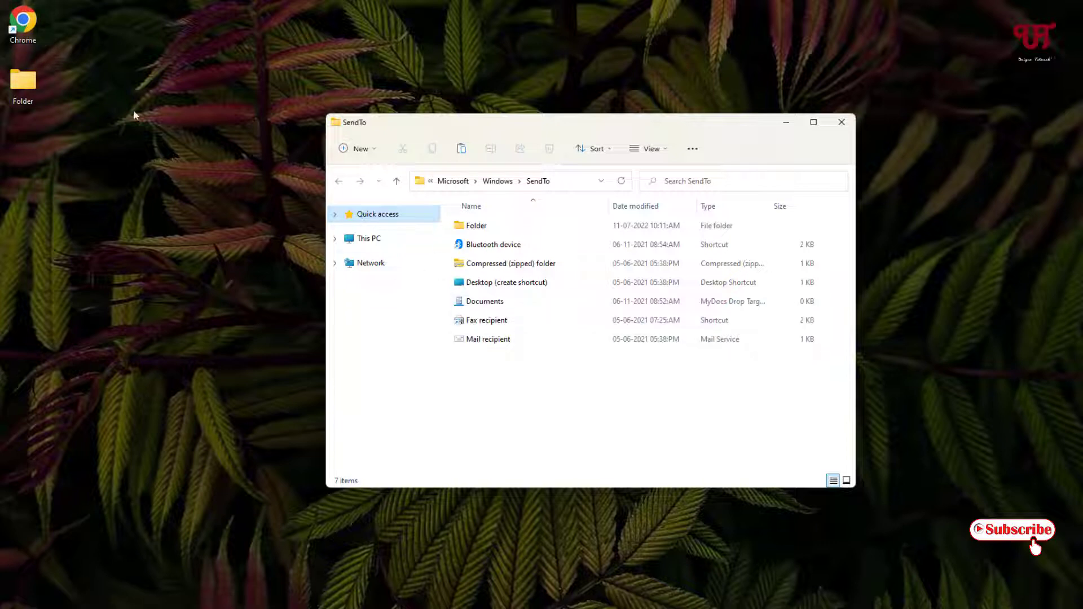
Copy the desktop Chrome shortcut for pasting into SendTo
right_click(22, 20)
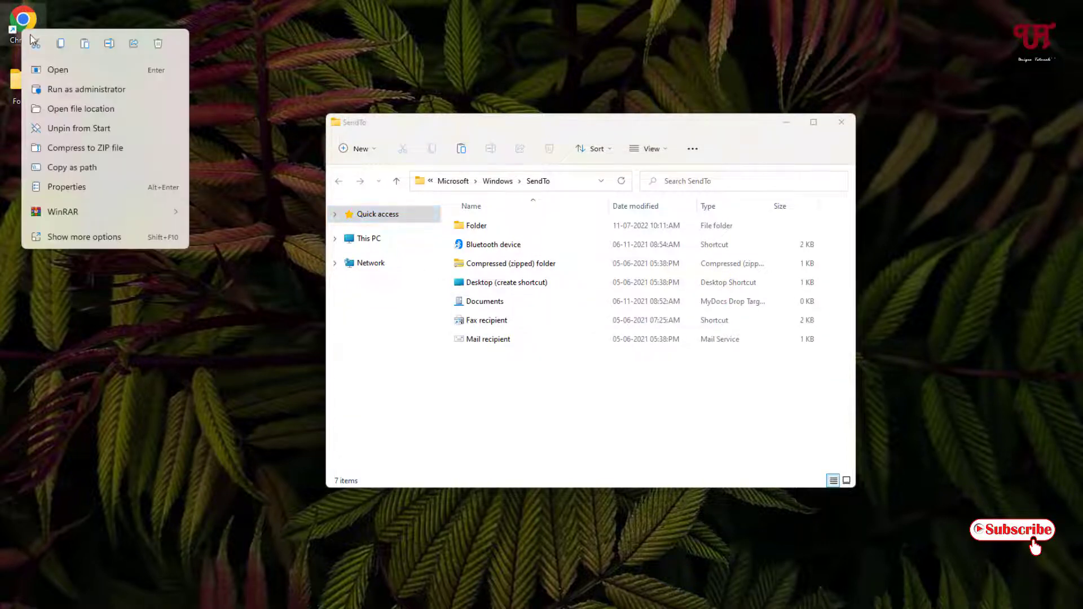
click(491, 366)
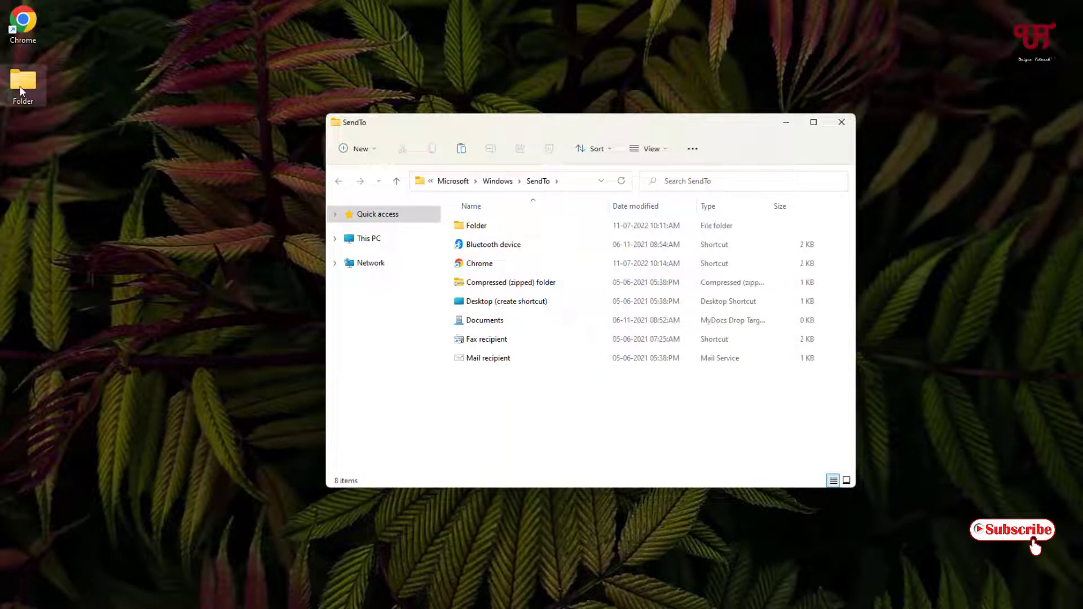
right_click(23, 79)
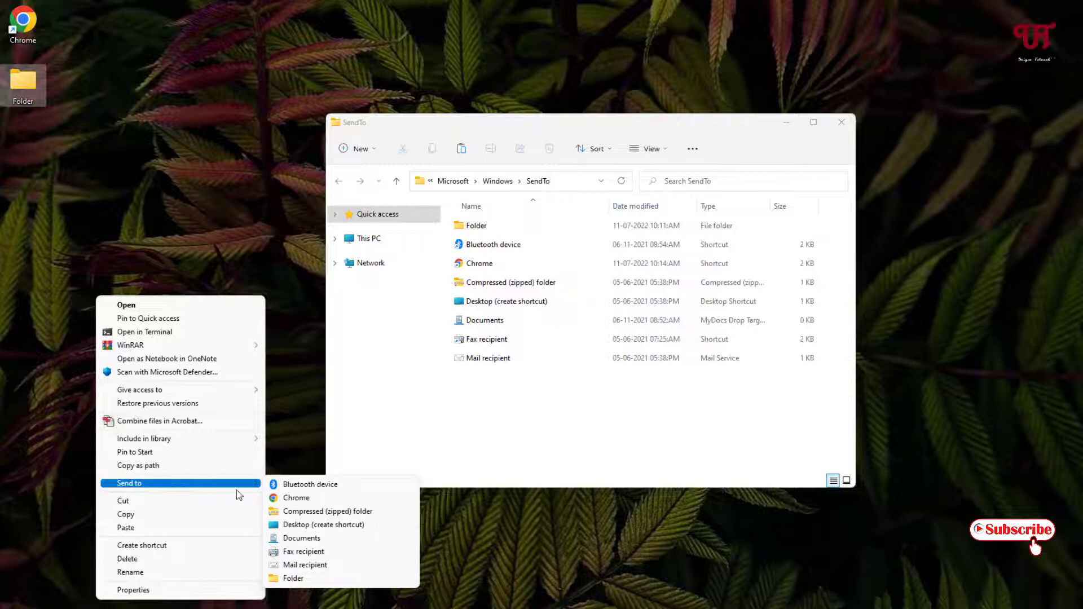
mouse_move(296, 497)
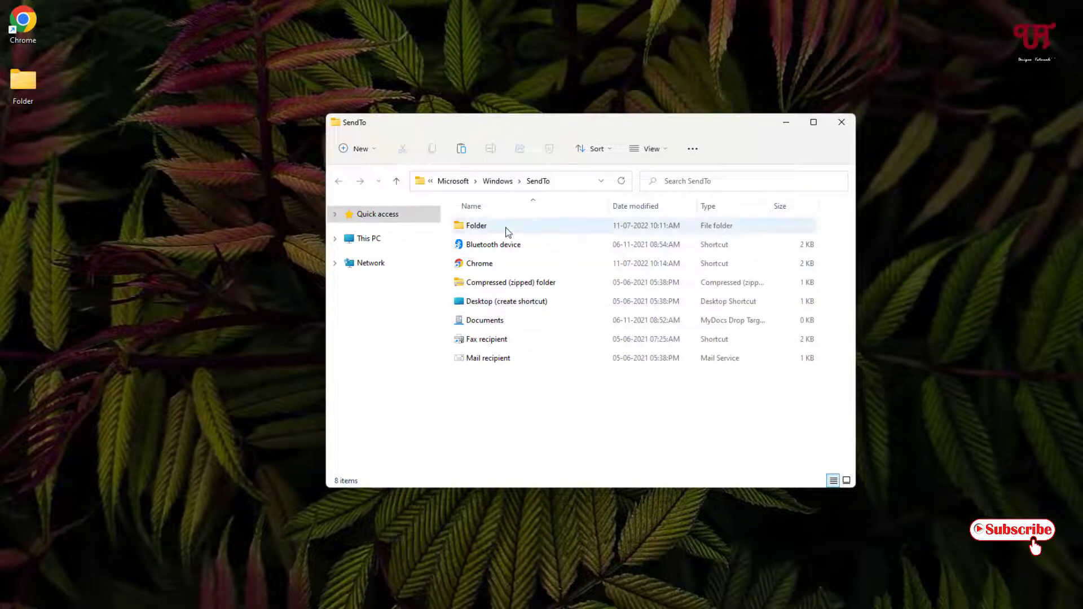
Delete the Chrome and Folder entries from SendTo, restoring the six defaults
click(478, 263)
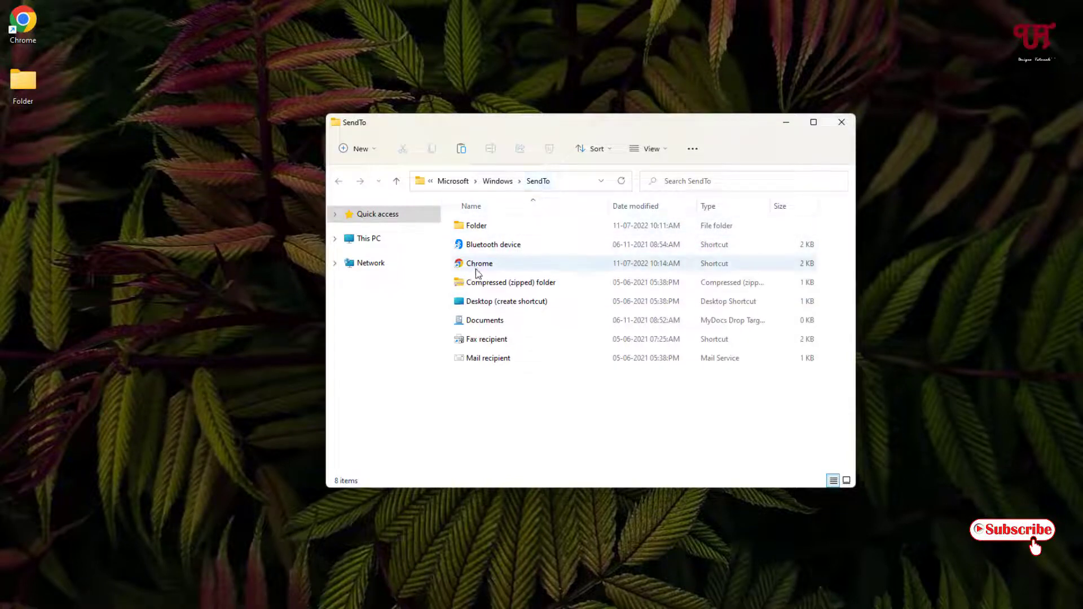
click(479, 263)
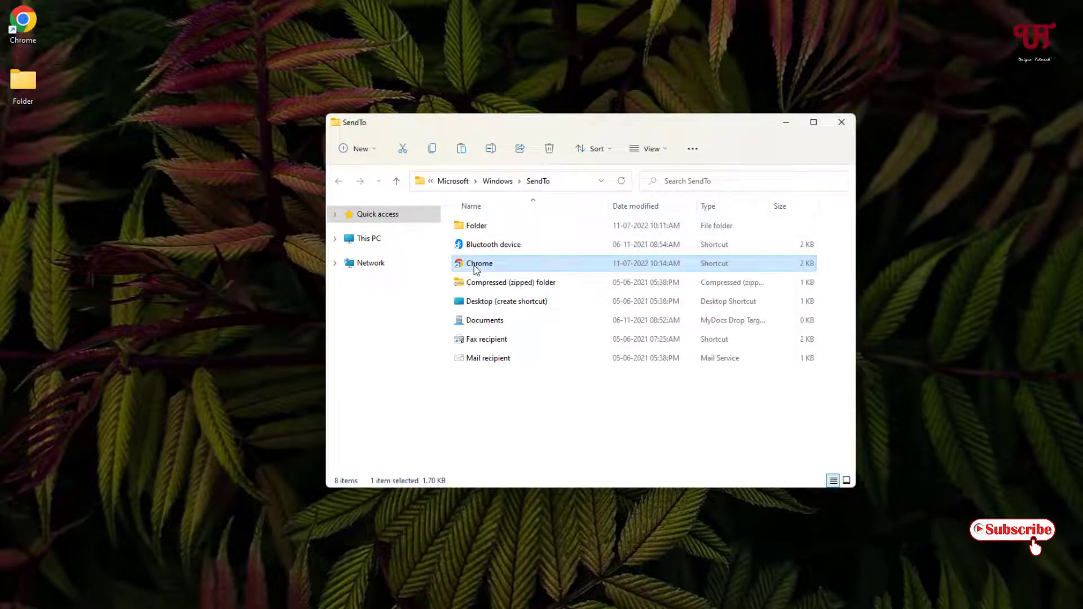
right_click(478, 263)
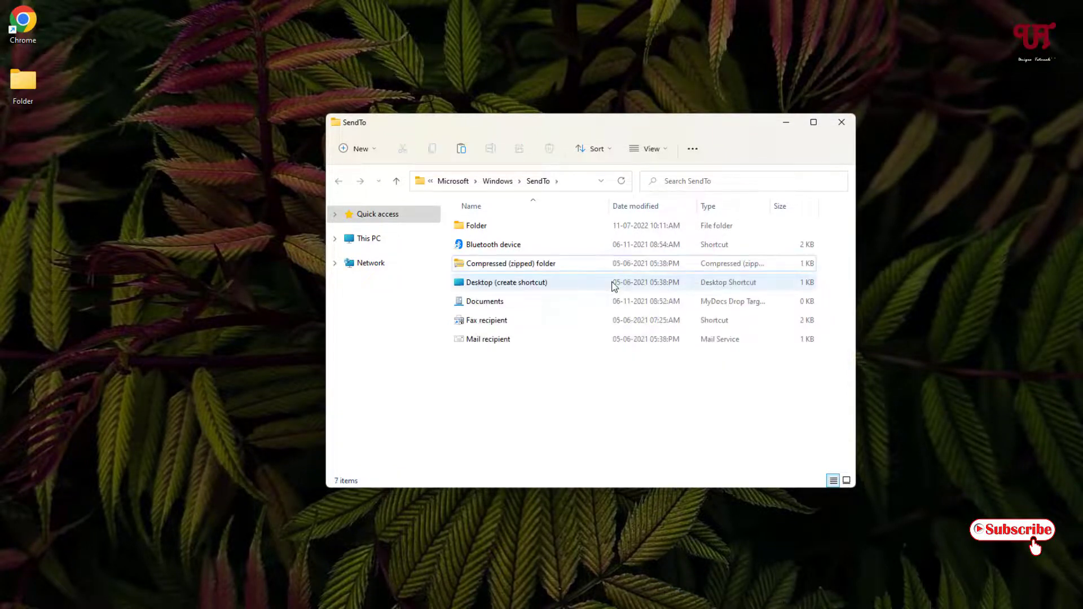
click(476, 226)
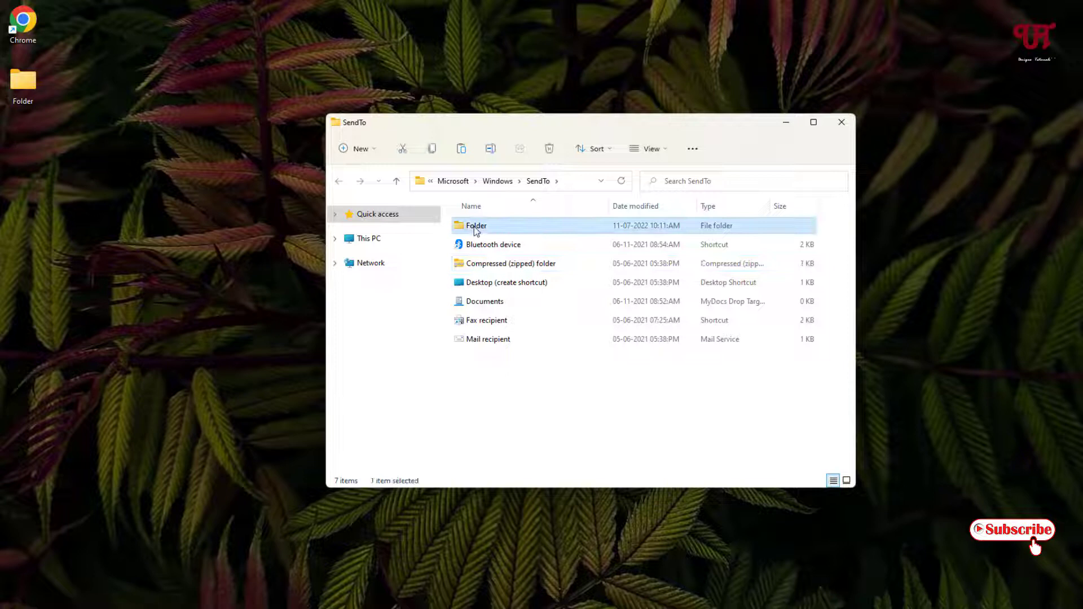
right_click(475, 226)
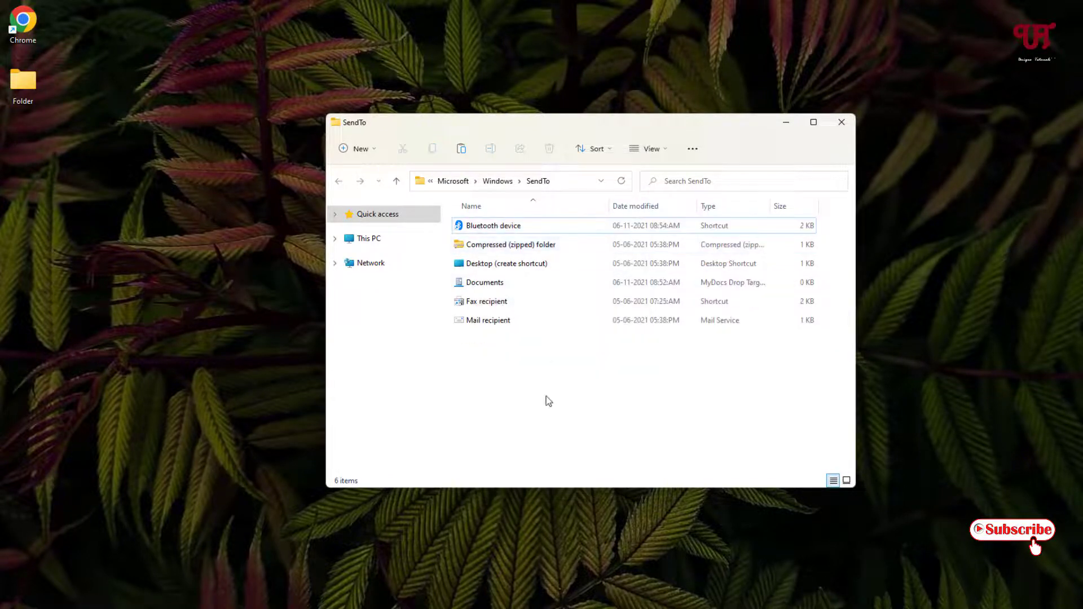
right_click(22, 78)
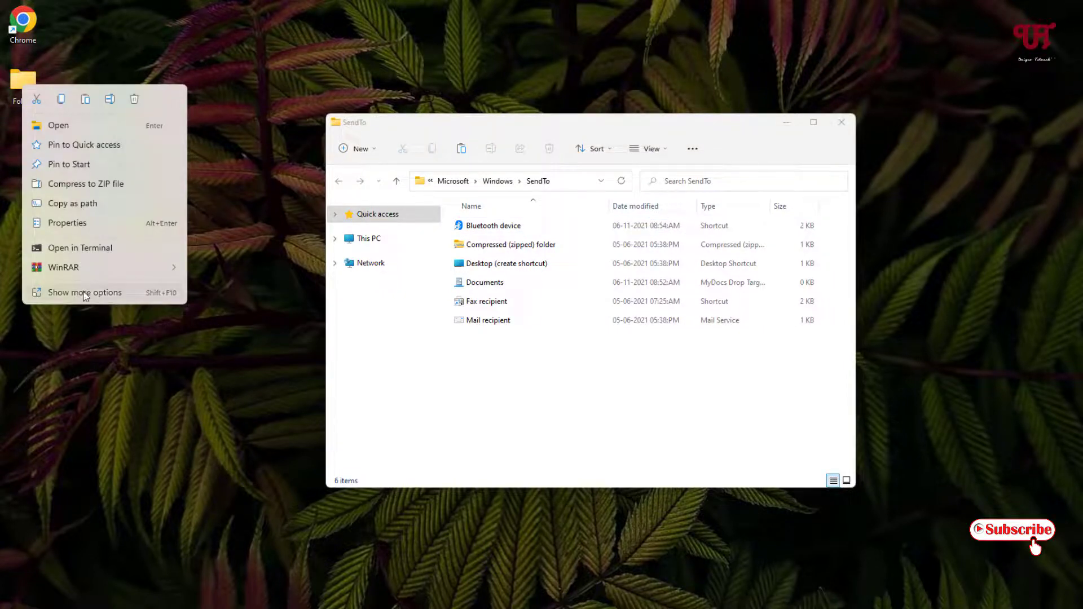
click(84, 293)
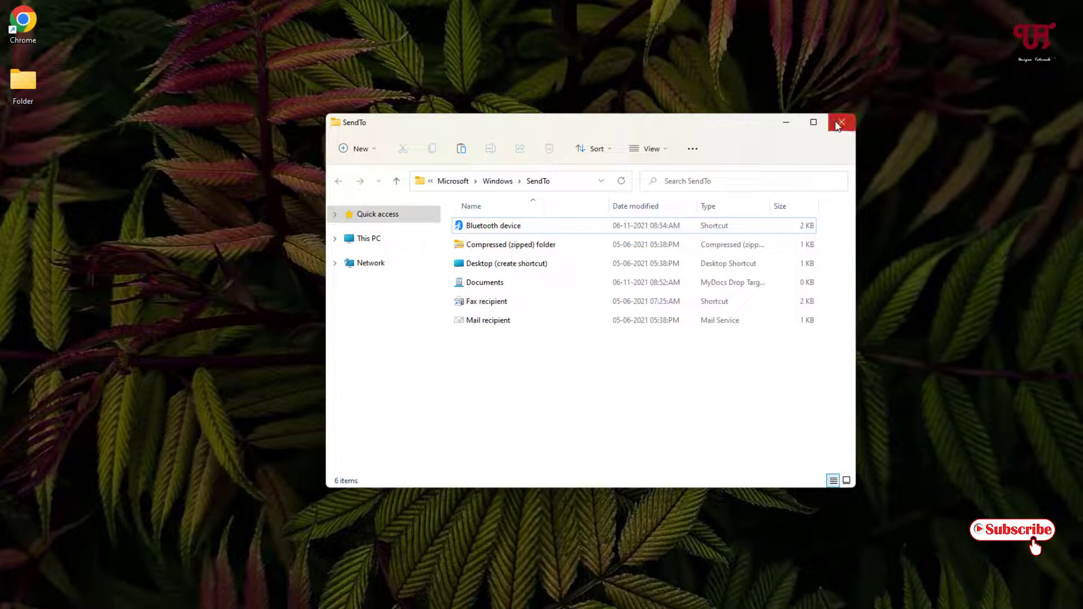
Close the SendTo File Explorer window, returning to the desktop
click(840, 122)
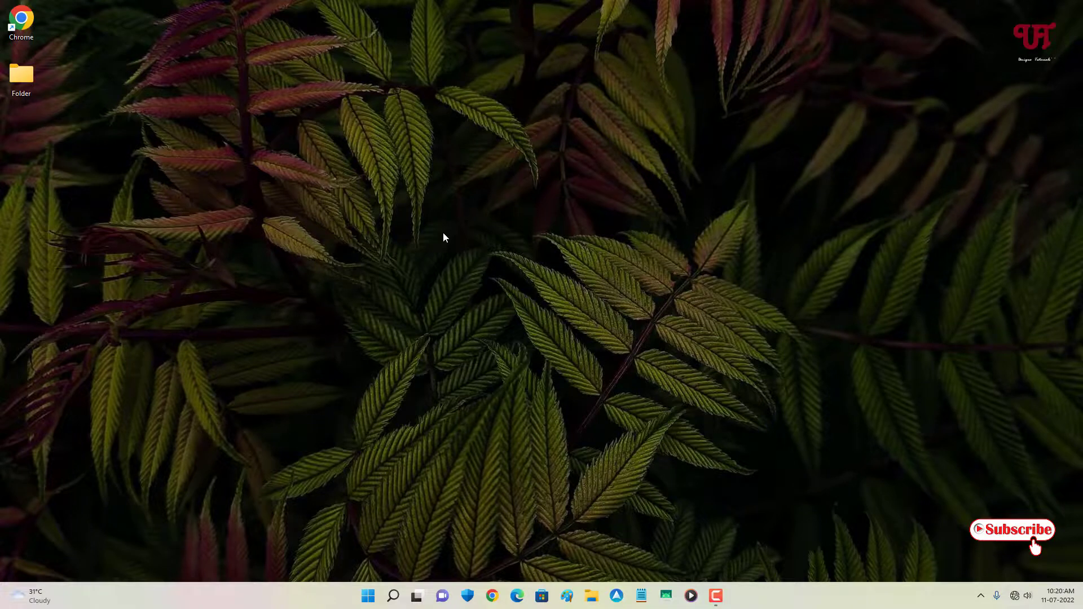
mouse_move(500, 291)
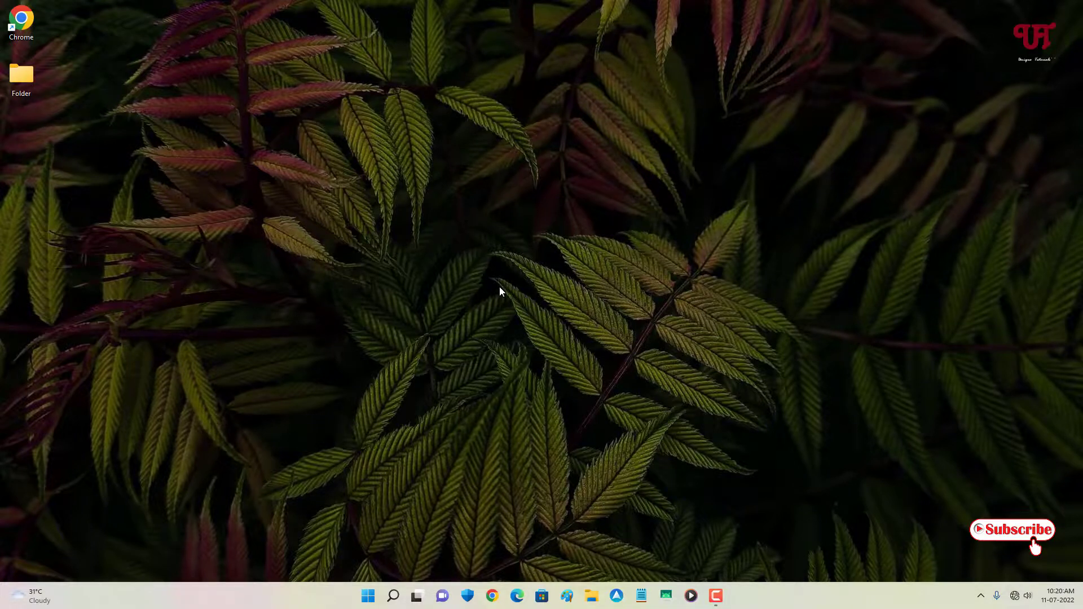